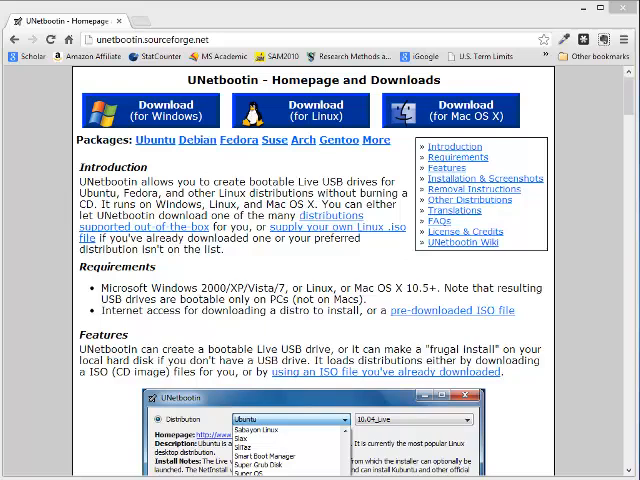
{"action": "mouse_move", "coordinate": [508, 323]}
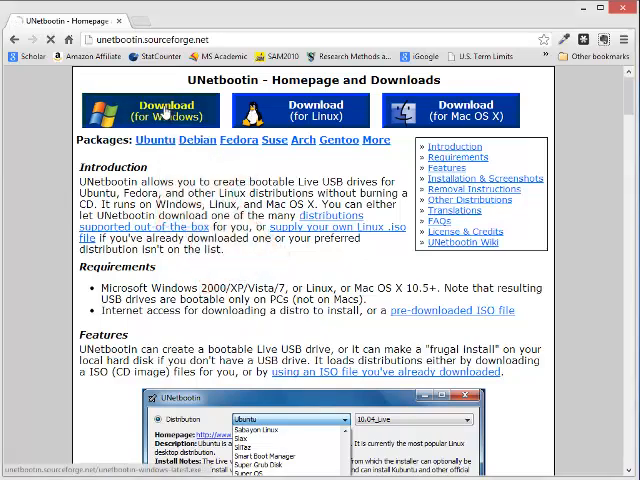
Step: Download the UNetbootin Windows installer (unetbootin-windows-581.exe) from SourceForge
{"action": "left_click", "coordinate": [153, 109]}
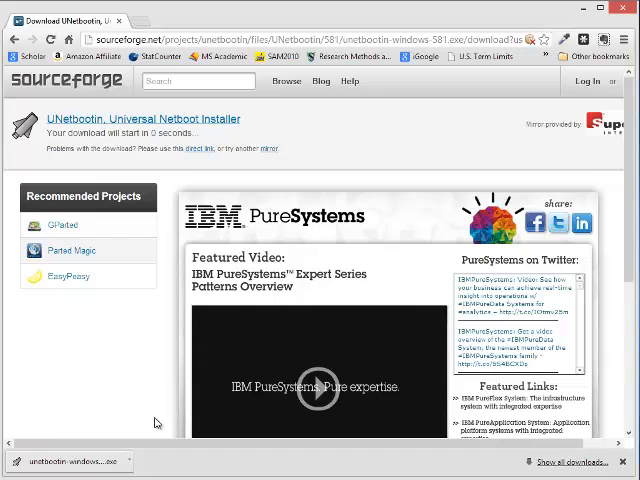
{"action": "mouse_move", "coordinate": [210, 168]}
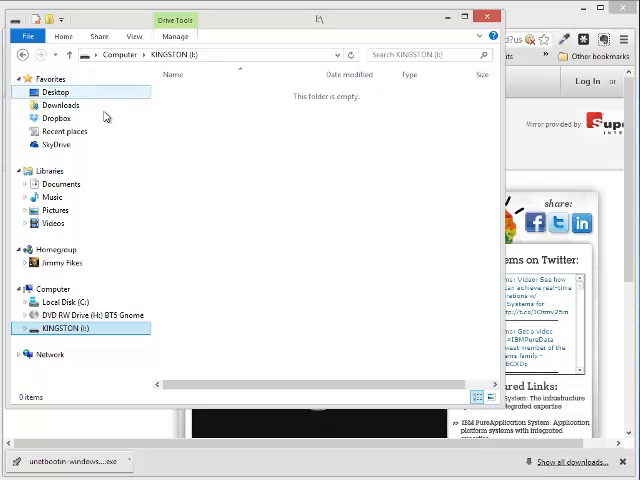
{"action": "mouse_move", "coordinate": [65, 131]}
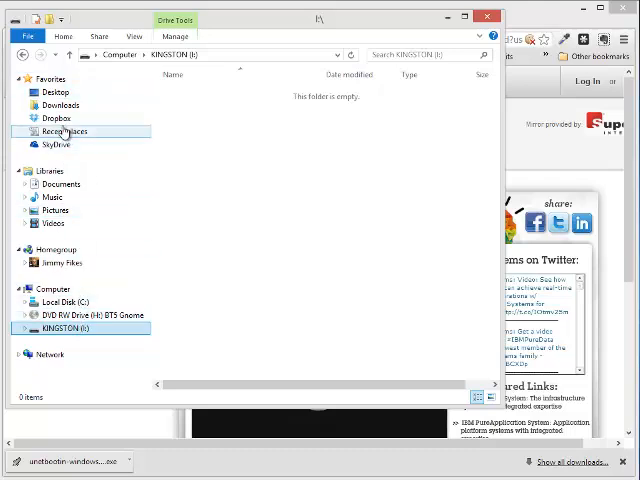
Step: Show the Downloads folder and select unetbootin-windows-581.exe
{"action": "left_click", "coordinate": [60, 105]}
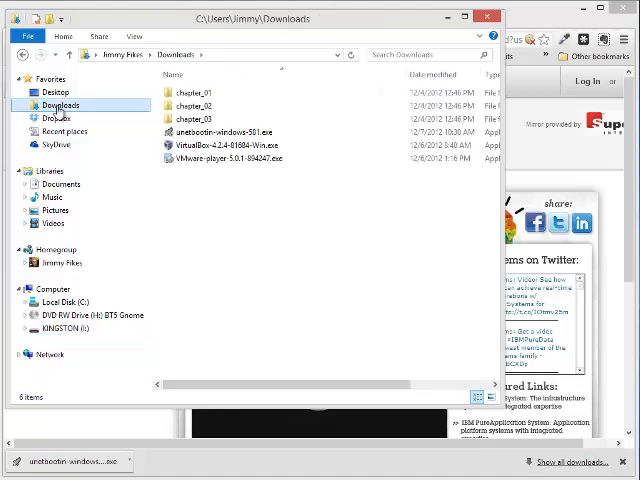
{"action": "left_click", "coordinate": [213, 131]}
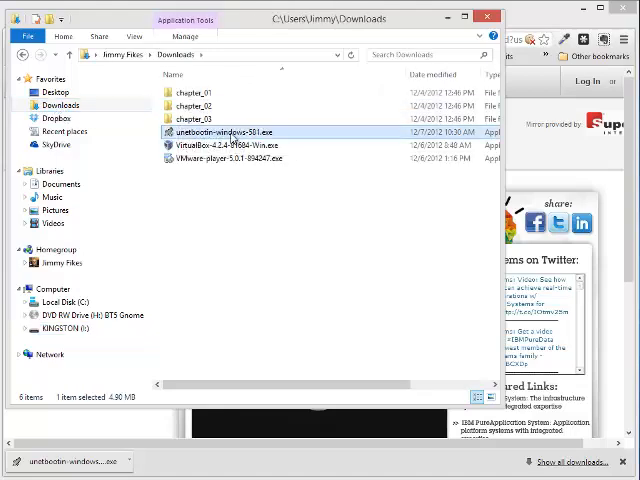
{"action": "mouse_move", "coordinate": [225, 133]}
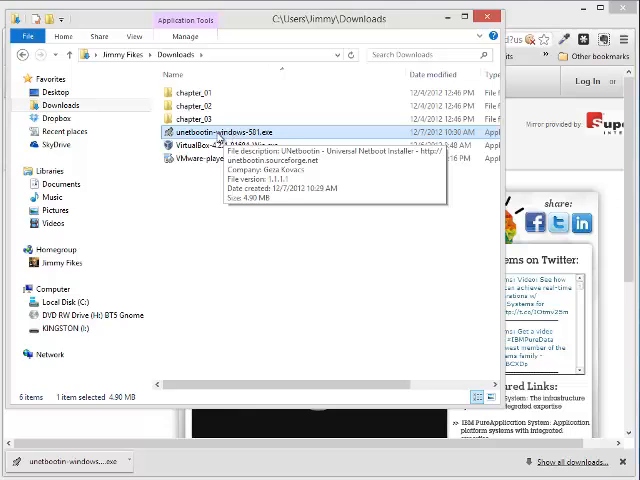
Step: Launch unetbootin-windows-581.exe and choose the ISO Diskimage option
{"action": "double_click", "coordinate": [217, 135]}
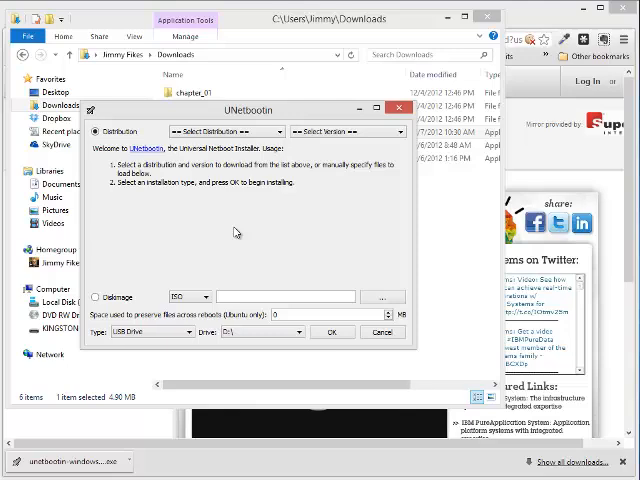
{"action": "mouse_move", "coordinate": [215, 235]}
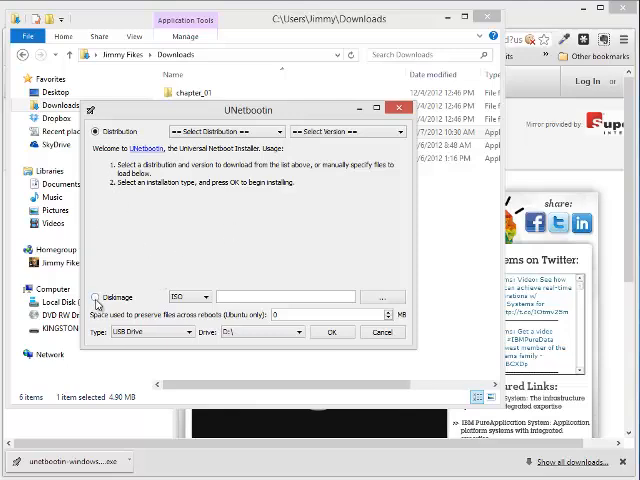
{"action": "left_click", "coordinate": [98, 296]}
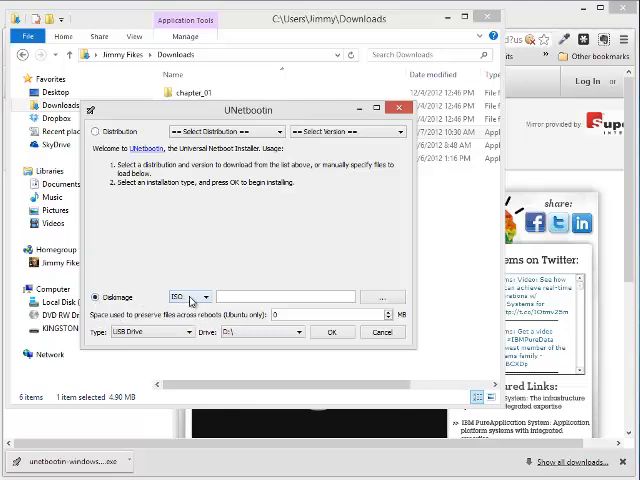
{"action": "mouse_move", "coordinate": [205, 299]}
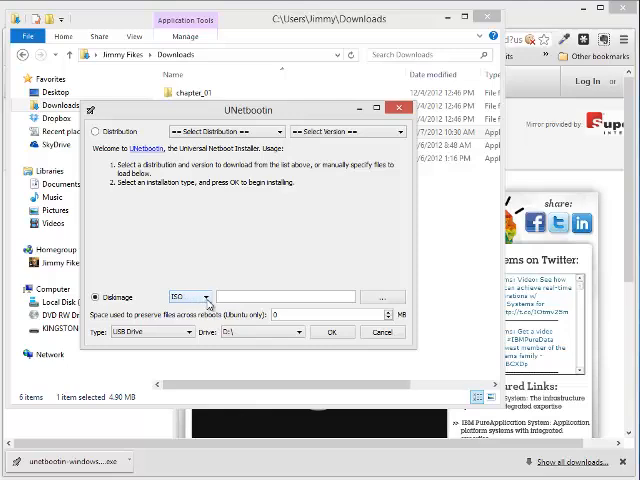
{"action": "mouse_move", "coordinate": [205, 302]}
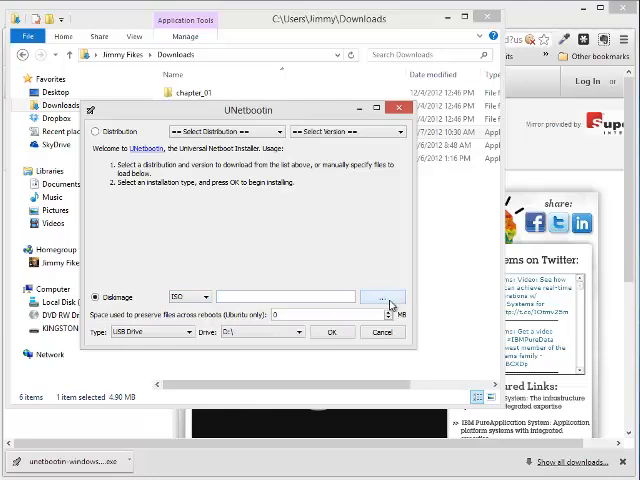
{"action": "mouse_move", "coordinate": [384, 300]}
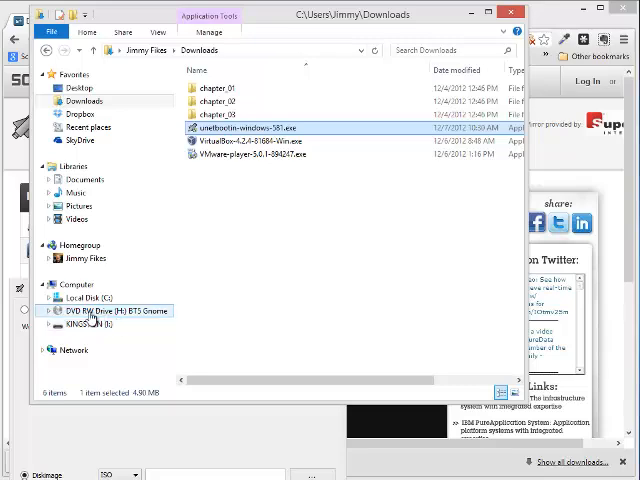
Step: Check that KINGSTON (I:) is empty and find BT5-GNOME-32.iso on the BT5 Gnome drive
{"action": "left_click", "coordinate": [107, 311]}
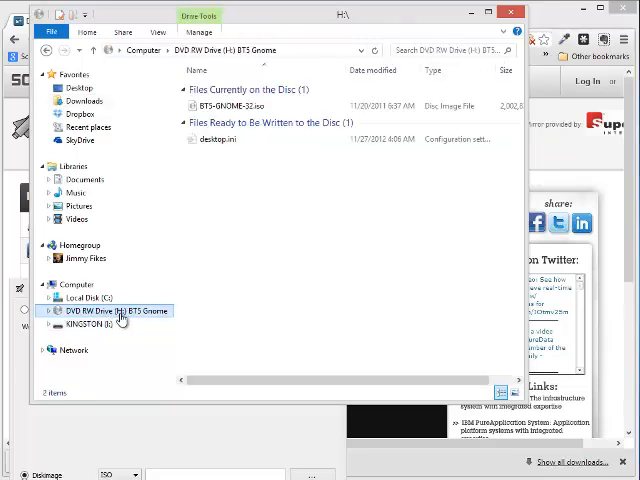
{"action": "left_click", "coordinate": [245, 105]}
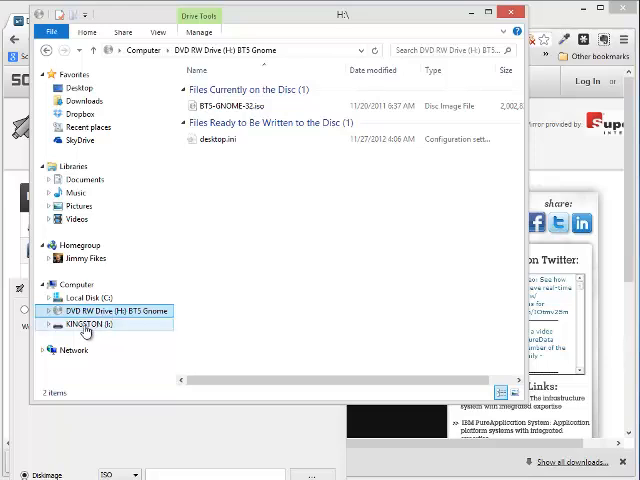
{"action": "left_click", "coordinate": [83, 323]}
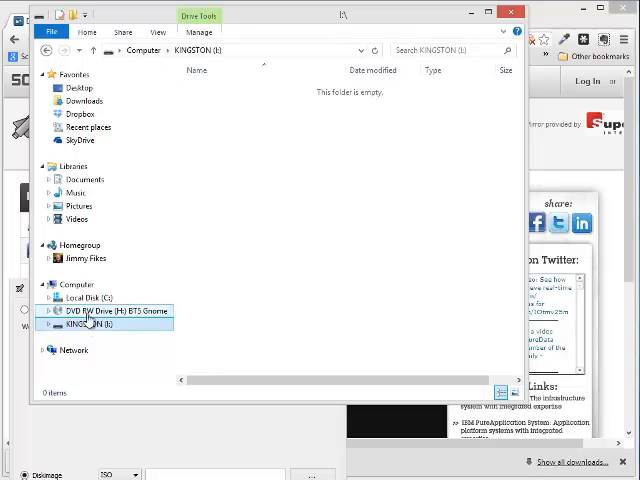
{"action": "left_click", "coordinate": [105, 311]}
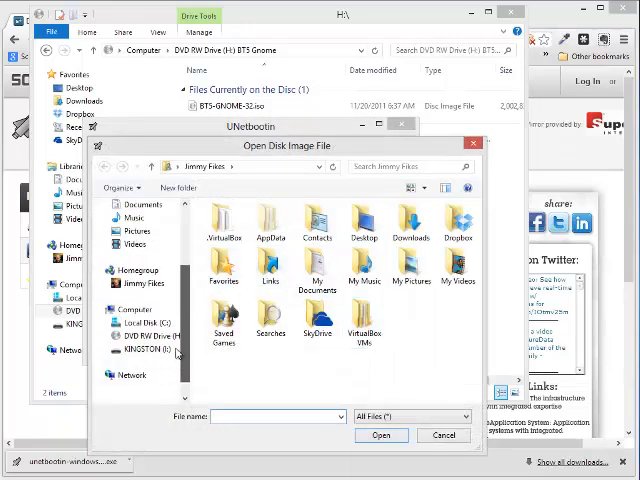
Step: Browse the BT5 Gnome DVD drive (H:) for BT5-GNOME-32.iso as the disk image
{"action": "left_click", "coordinate": [152, 361]}
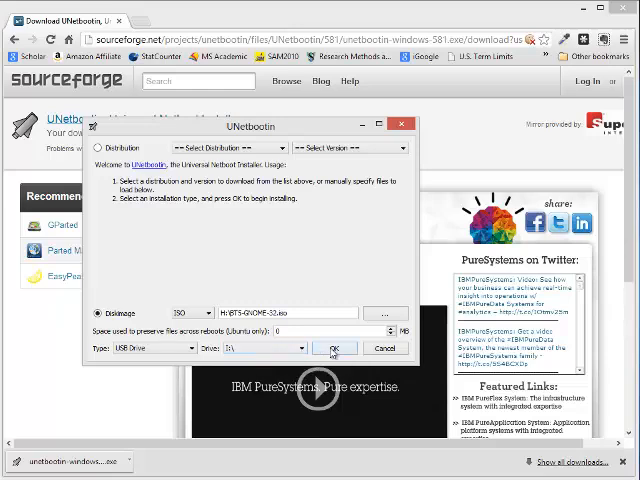
Step: Confirm with OK to write the BT5 ISO to USB drive I:\
{"action": "left_click", "coordinate": [335, 348]}
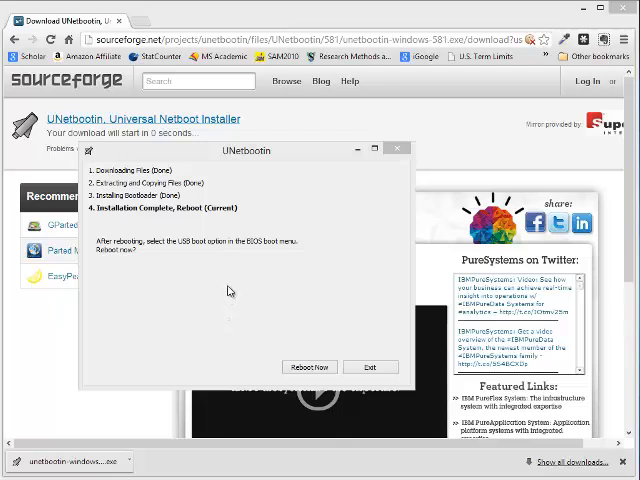
{"action": "mouse_move", "coordinate": [166, 242]}
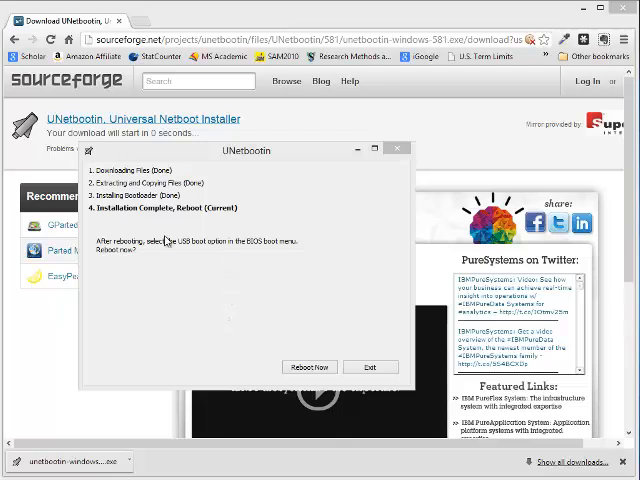